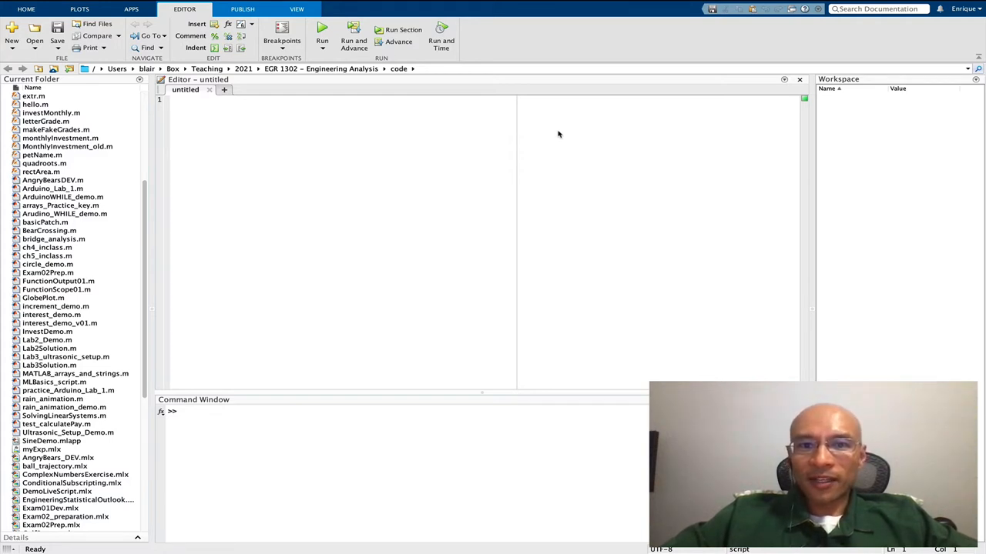
{"action": "mouse_move", "coordinate": [493, 129]}
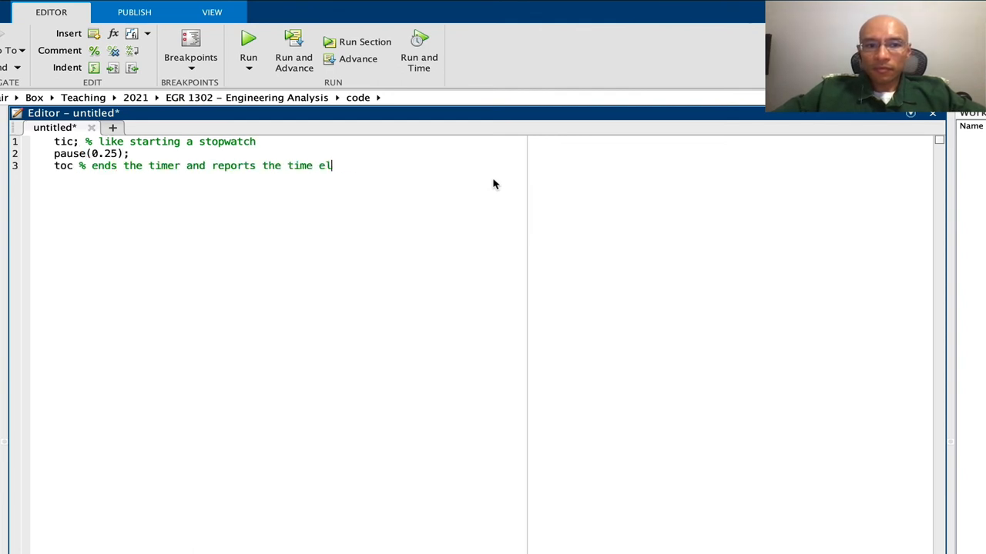
- Finish the toc comment and comment pause(0.25) as simulating some commands running
{"action": "type", "text": "apsed"}
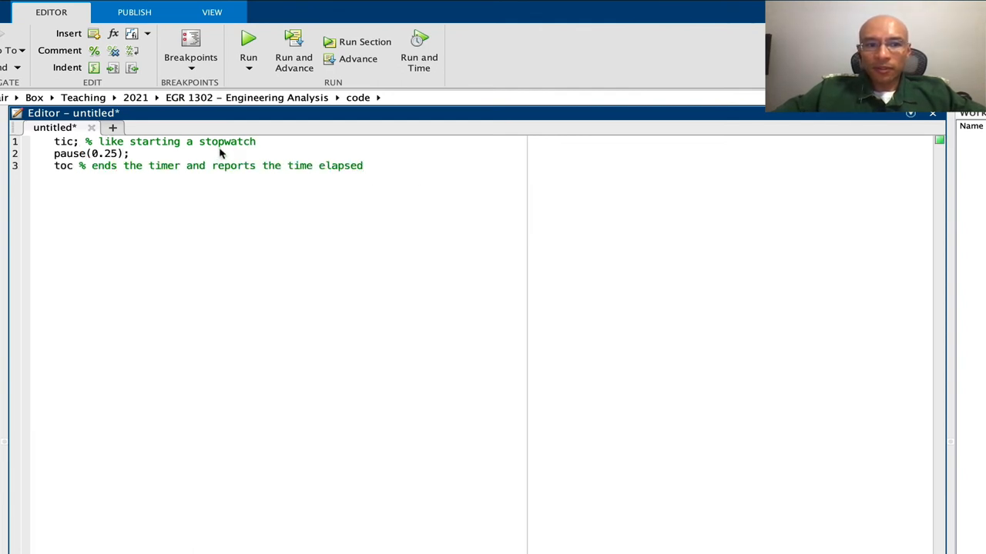
{"action": "type", "text": "% insert a pause to simulate some commands run"}
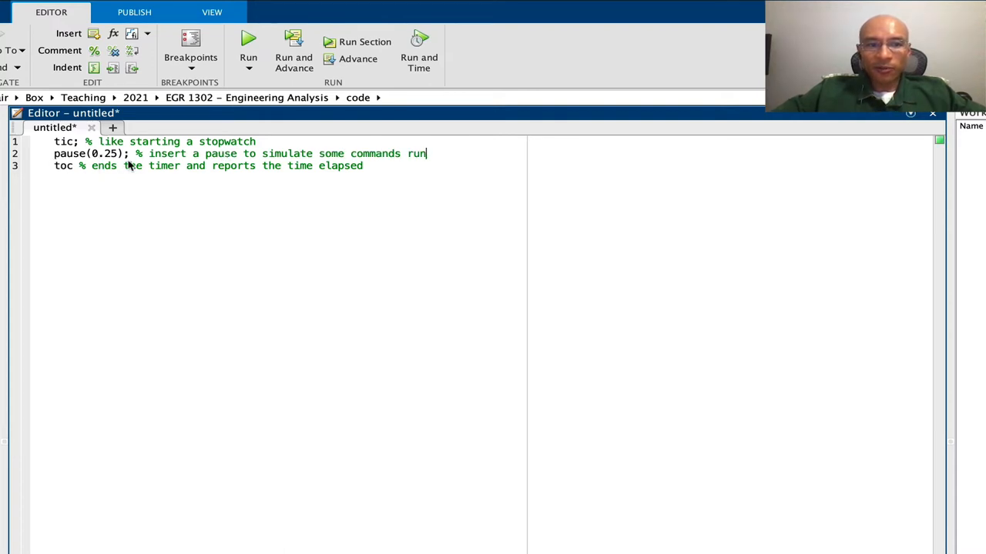
{"action": "mouse_move", "coordinate": [179, 225]}
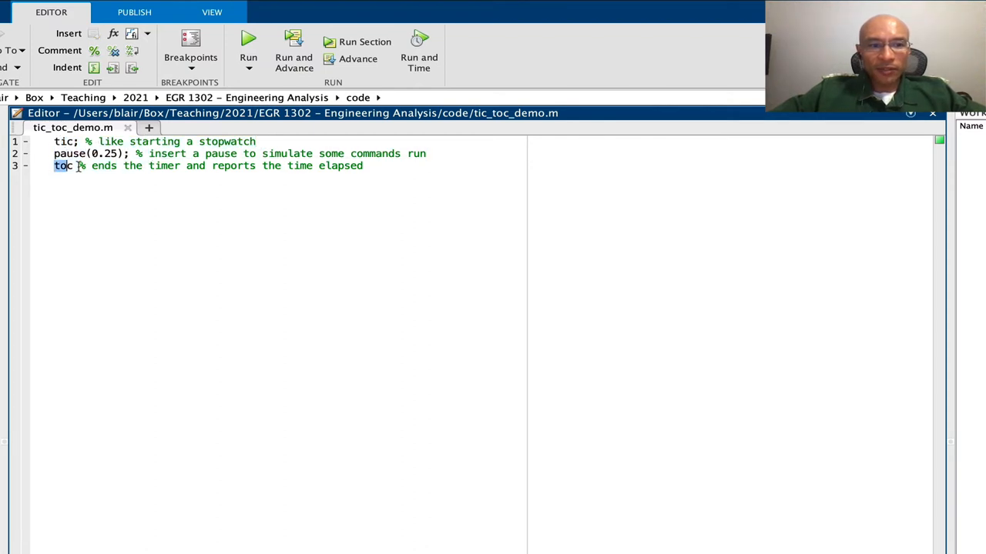
- Insert a blank first line above tic at the start of the script
{"action": "left_click", "coordinate": [248, 39]}
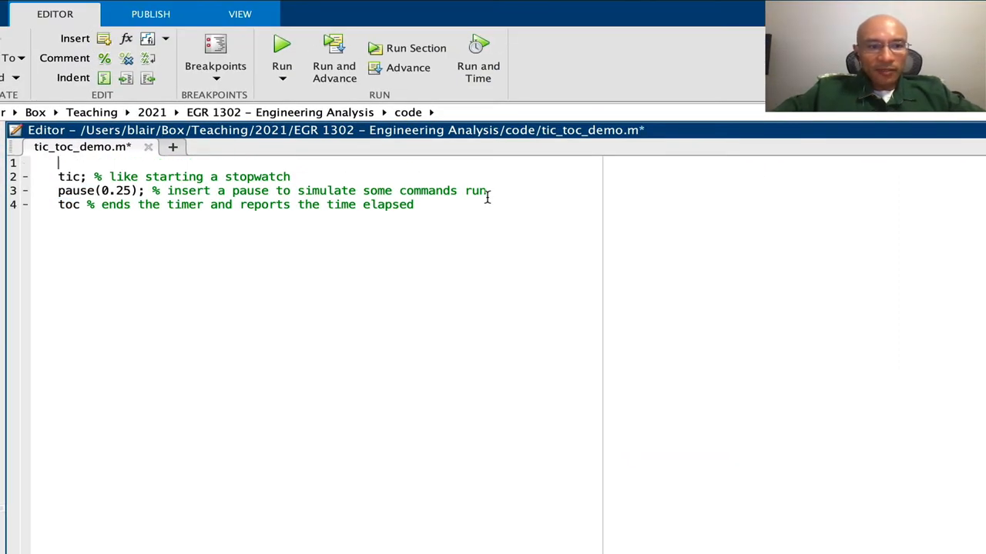
- Add a '%% Basic demonstration' header, save, and run the section to print the 0.252 s elapsed time
{"action": "type", "text": "%% Basic demonstration"}
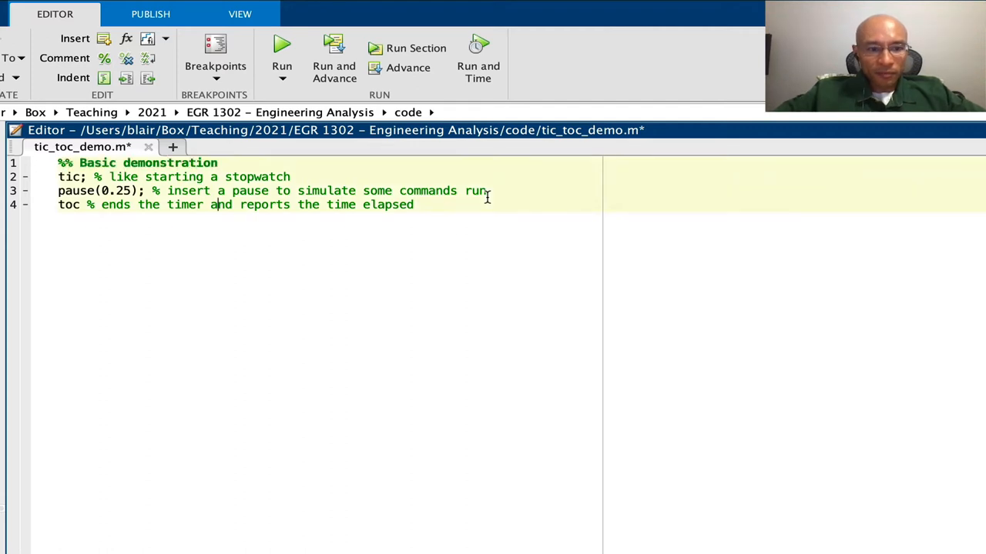
{"action": "key", "text": "cmd+s"}
{"action": "type", "text": "disp('Time )"}
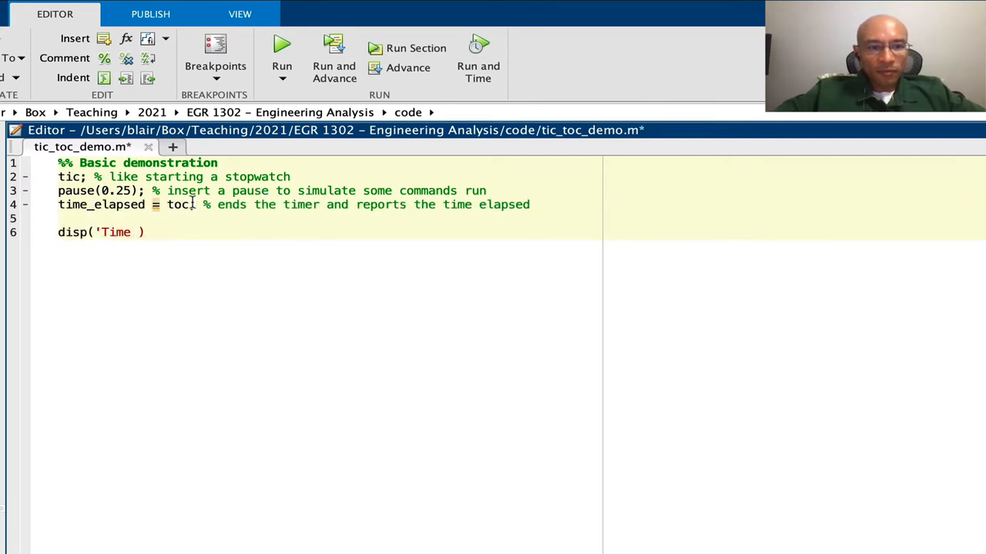
{"action": "left_click", "coordinate": [282, 48]}
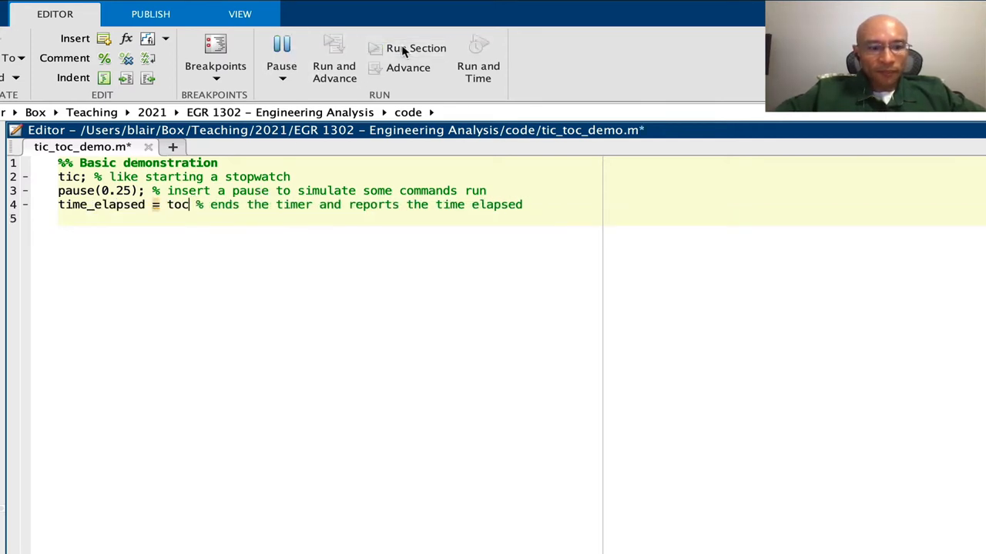
{"action": "left_click", "coordinate": [416, 47]}
{"action": "type", "text": "disp(['Time elapsed: ', sprintf('%5.3f s', time_elapsed)])"}
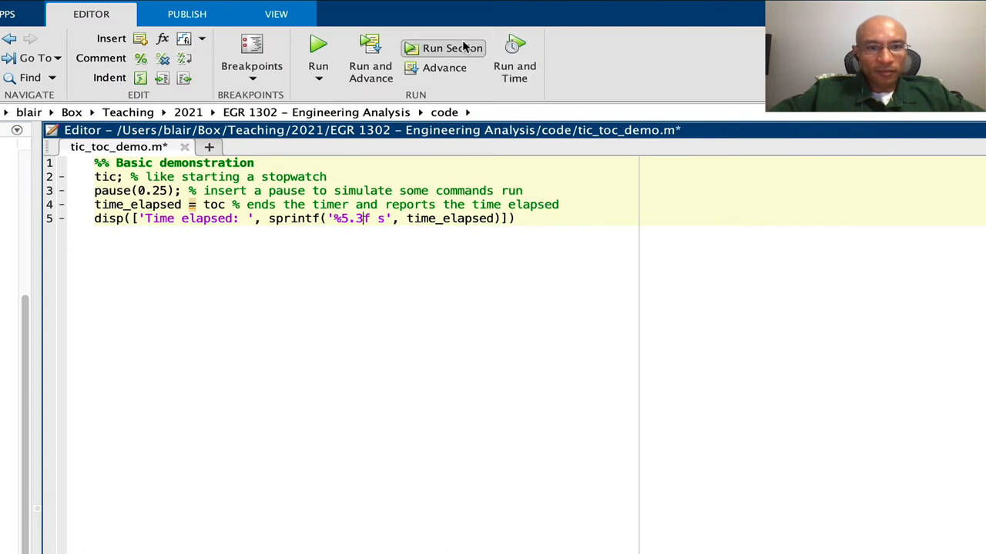
{"action": "left_click", "coordinate": [443, 48]}
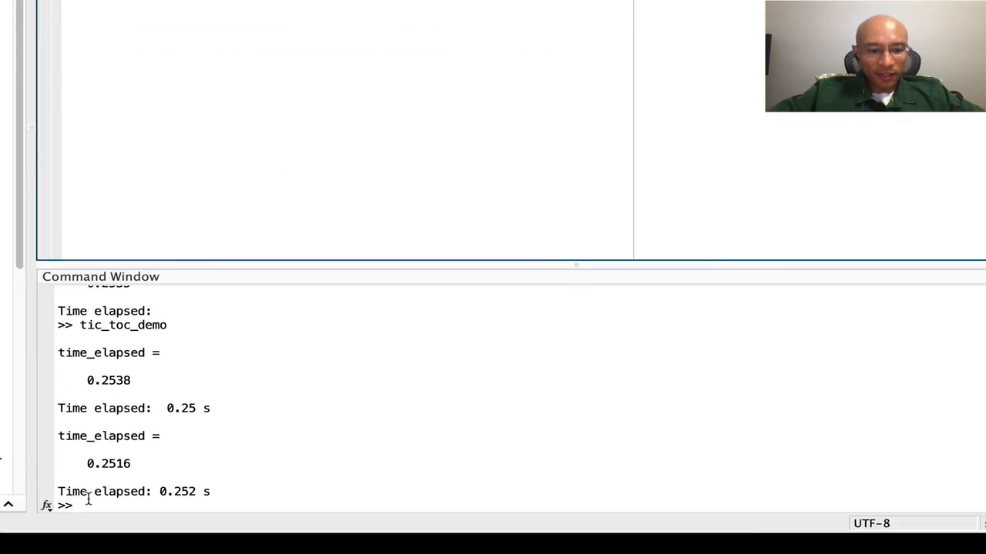
{"action": "double_click", "coordinate": [179, 491]}
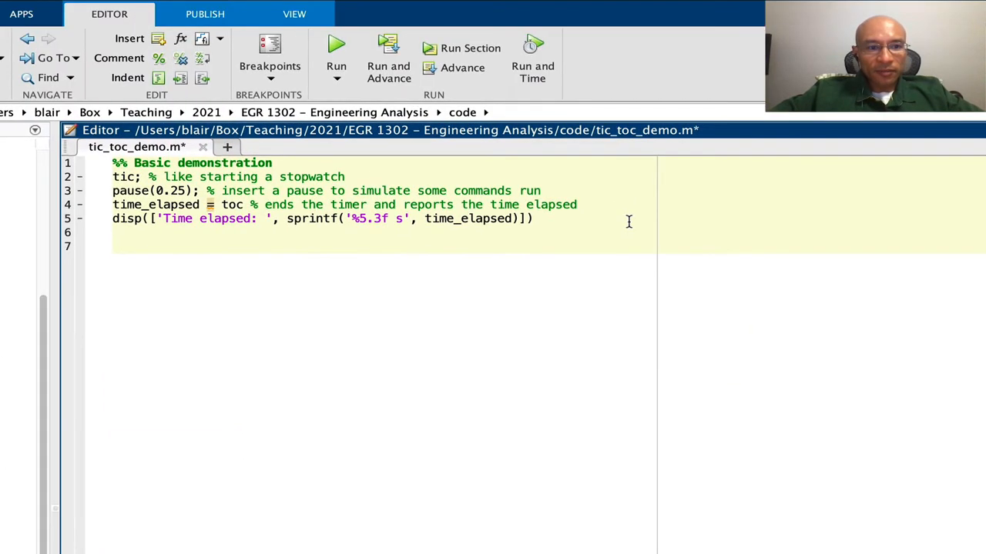
- Start a '%% Level 01 Demonstration' section with start_time = tic and first_interval = toc(start_time)
{"action": "type", "text": "%% Level 01"}
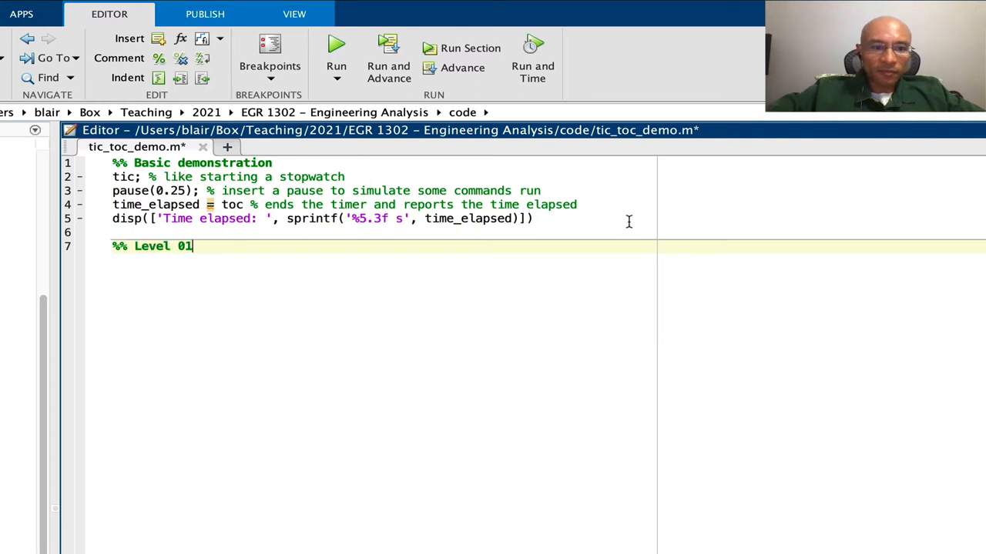
{"action": "type", "text": "Demonstration"}
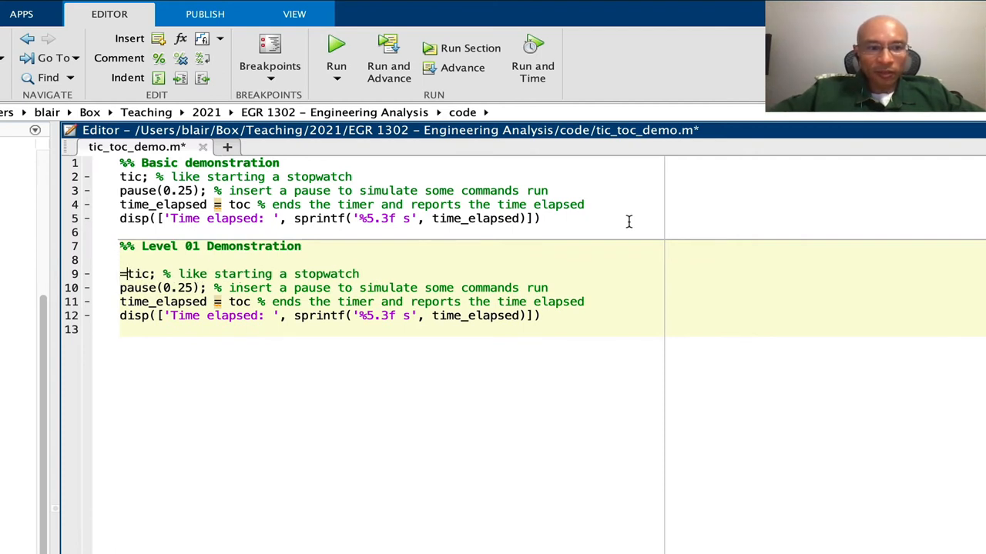
{"action": "type", "text": "start_time ="}
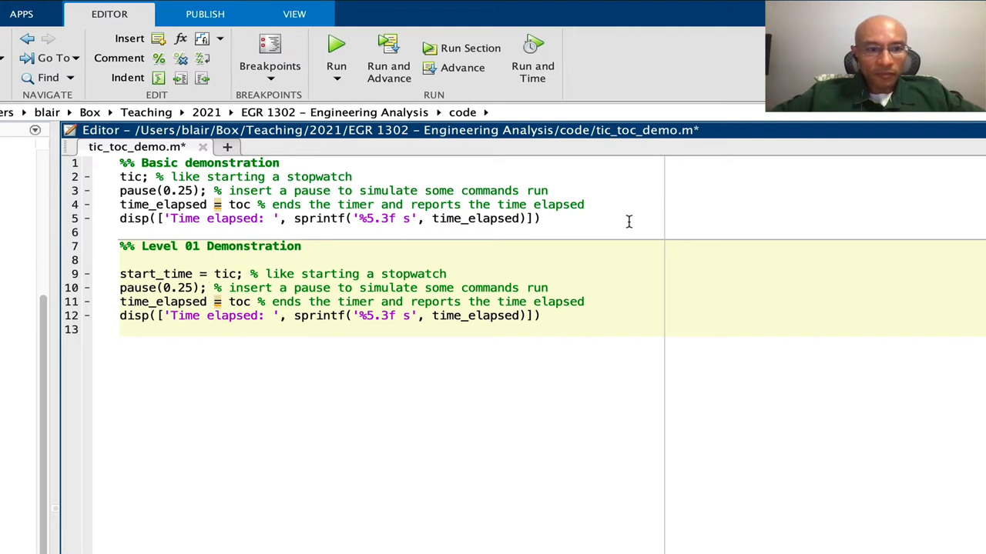
{"action": "double_click", "coordinate": [163, 301]}
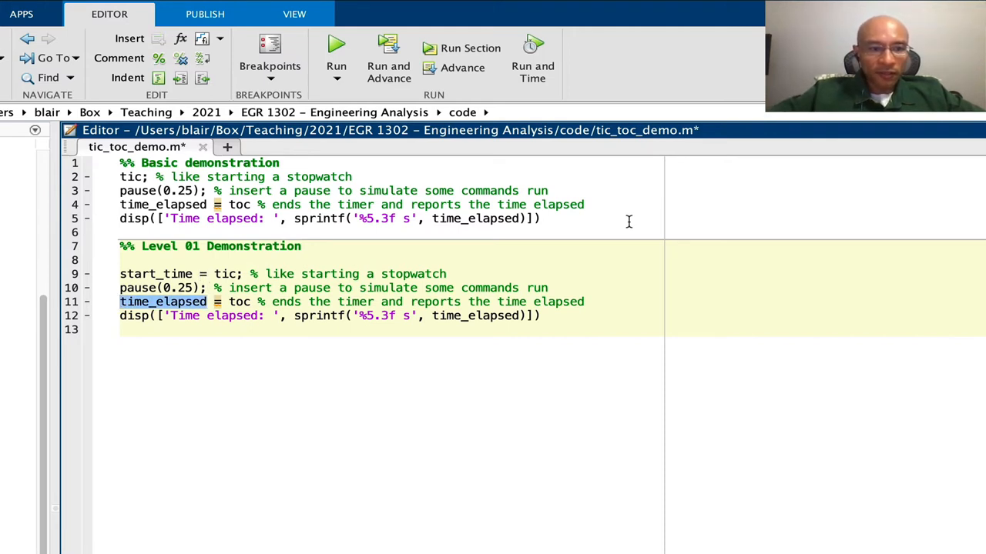
{"action": "type", "text": "first_interval"}
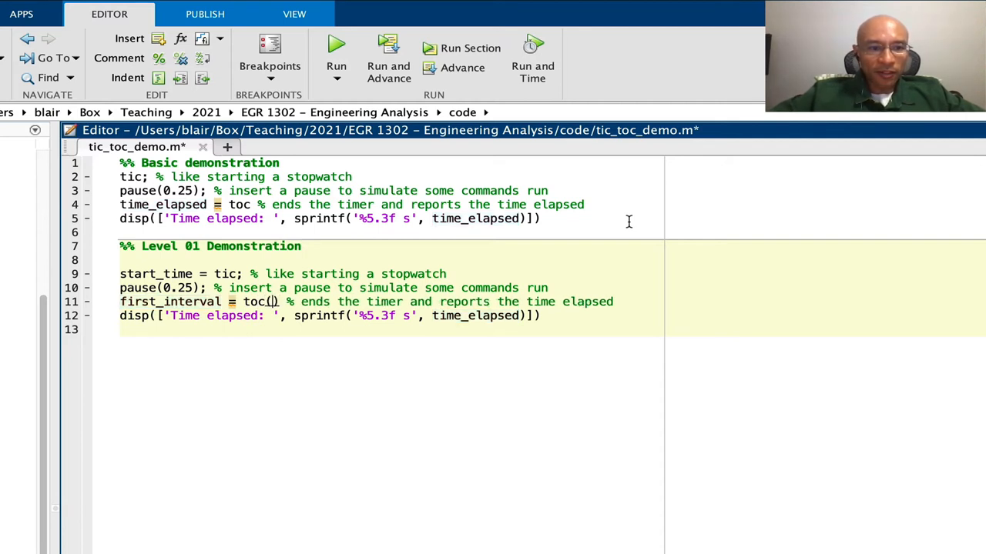
{"action": "type", "text": "start_"}
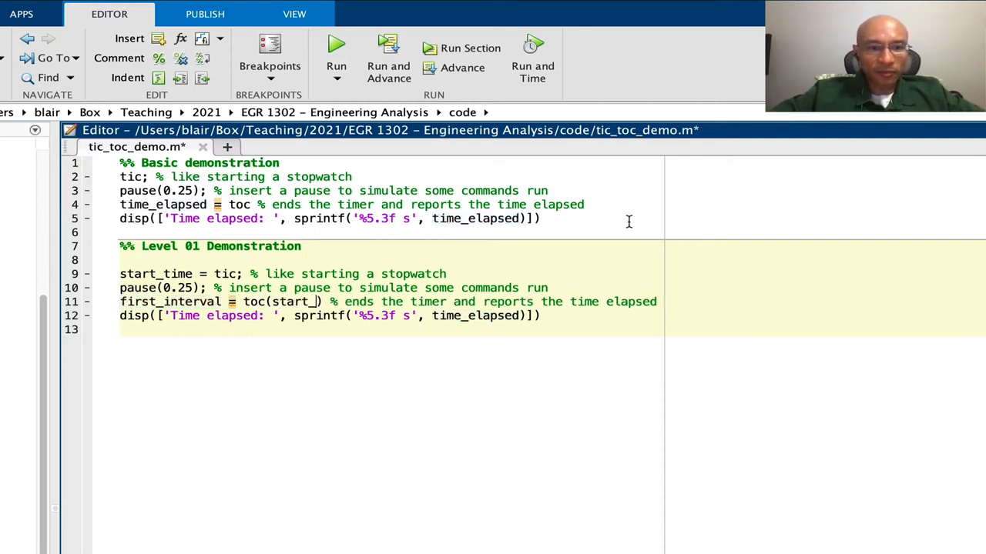
{"action": "type", "text": "time"}
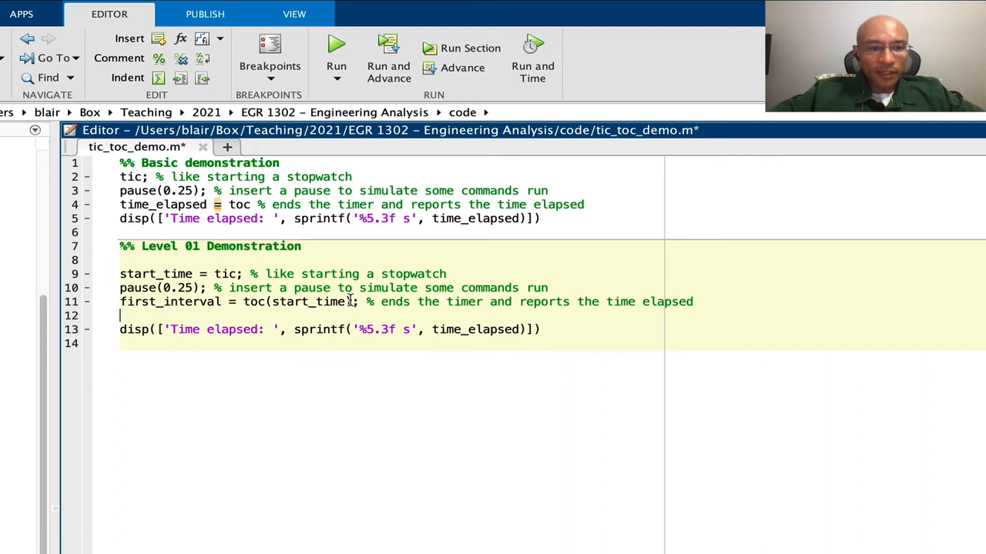
- Add mid_time = tic, end_interval = toc(mid_time) and total_time = toc(start_time) for the second and total intervals
{"action": "type", "text": "mid_time = tic;"}
{"action": "left_click", "coordinate": [388, 343]}
{"action": "type", "text": "end_interval = toc("}
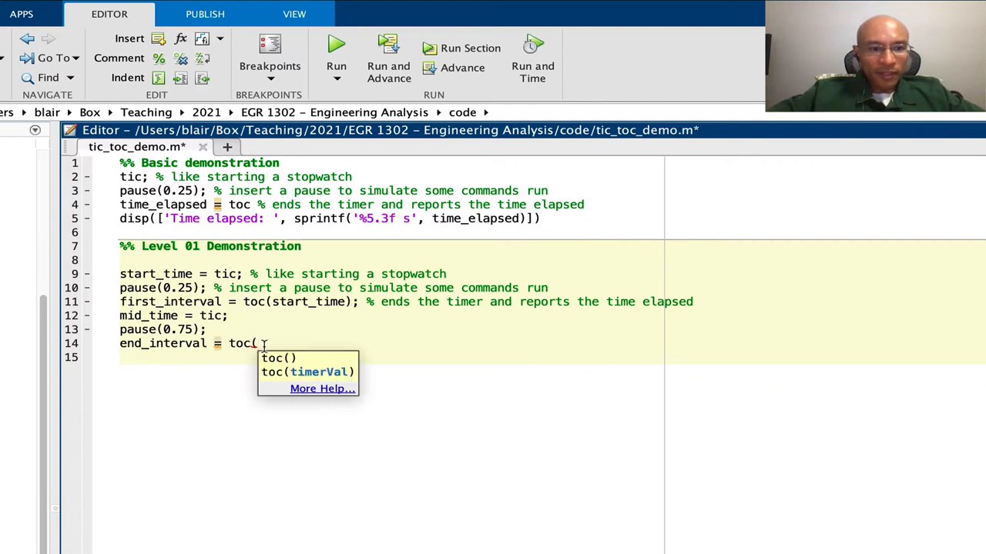
{"action": "type", "text": "mid_time)"}
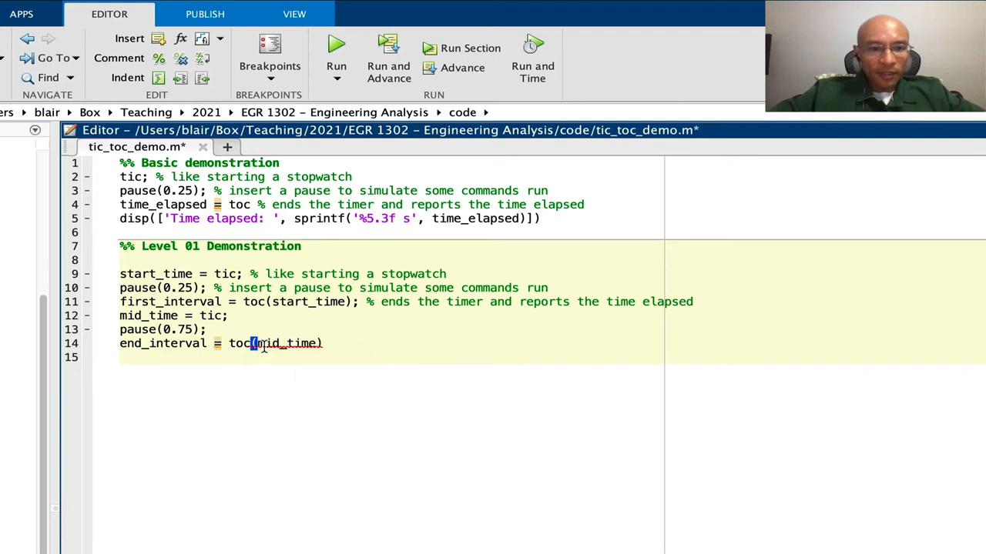
{"action": "left_click_drag", "start_coordinate": [120, 316], "coordinate": [330, 343]}
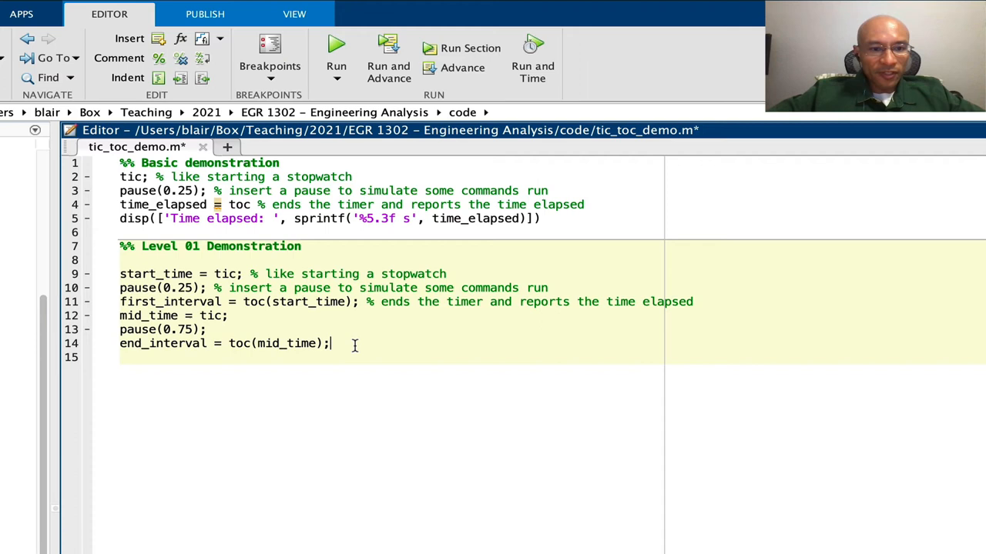
{"action": "key", "text": "enter"}
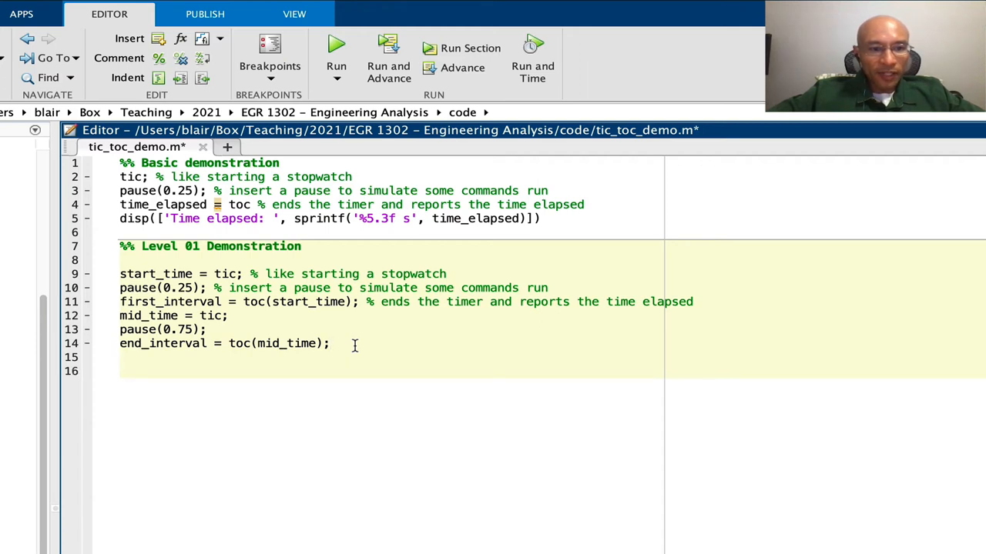
{"action": "type", "text": "toc"}
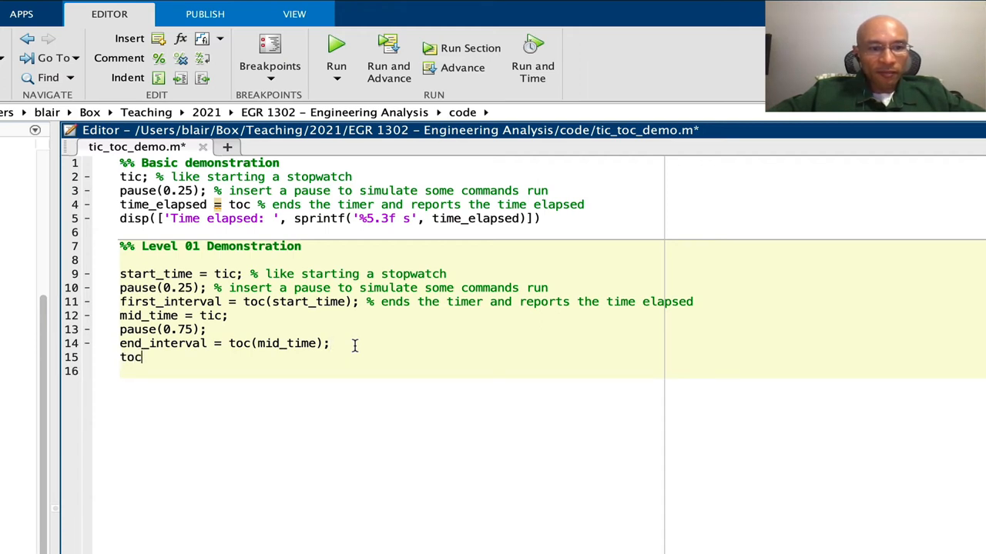
{"action": "type", "text": "("}
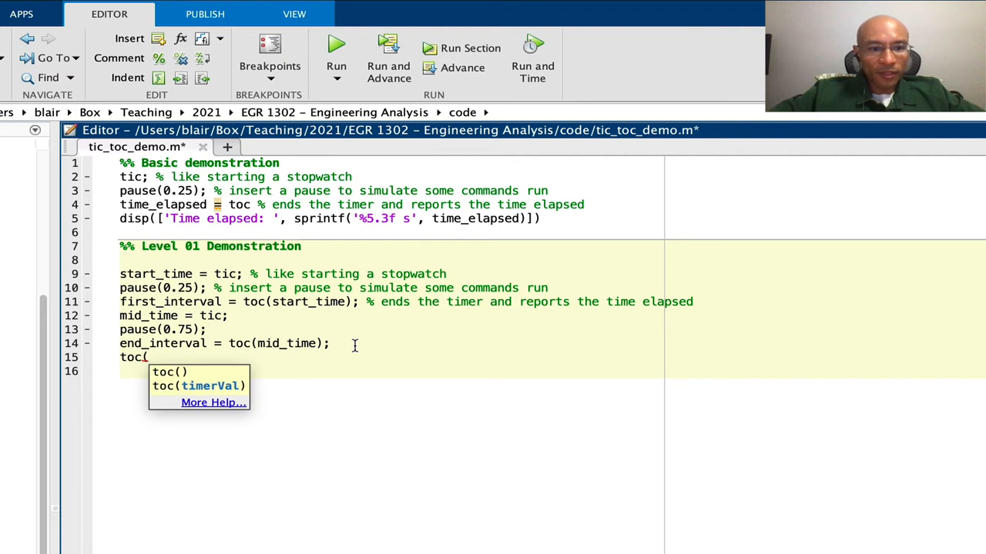
{"action": "type", "text": "start_of_file_e"}
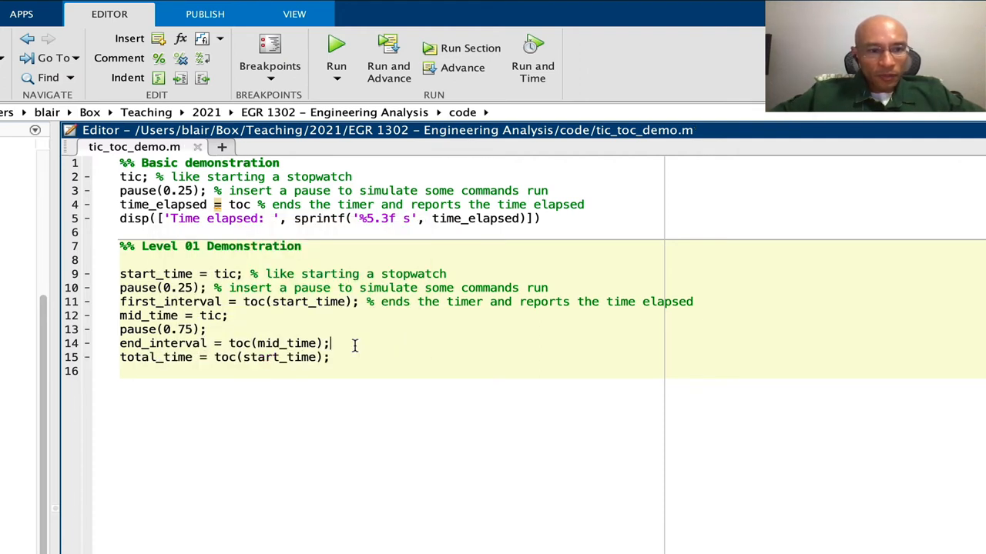
{"action": "key", "text": "enter"}
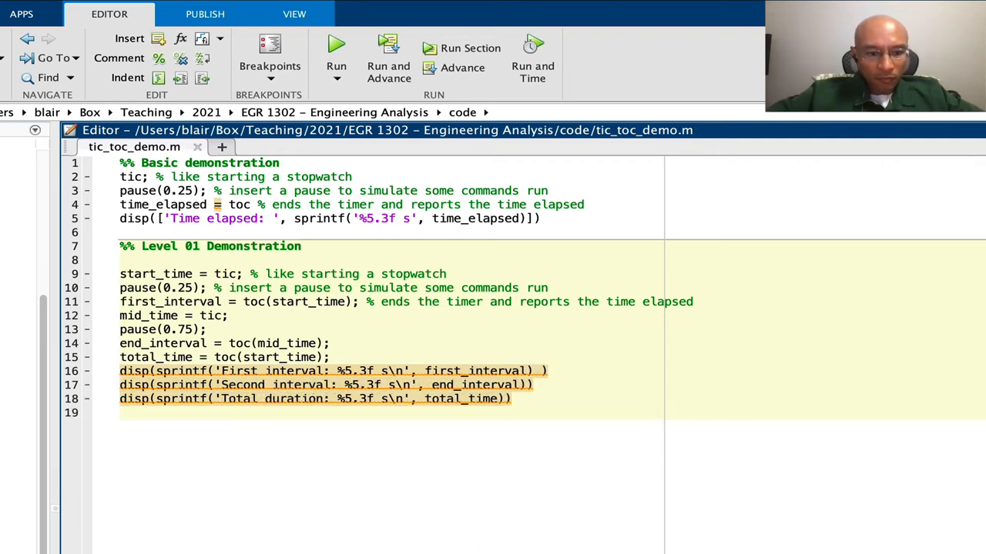
- Run the Level 01 section, printing first 0.252 s, second 0.752 s and total 1.004 s
{"action": "left_click", "coordinate": [335, 43]}
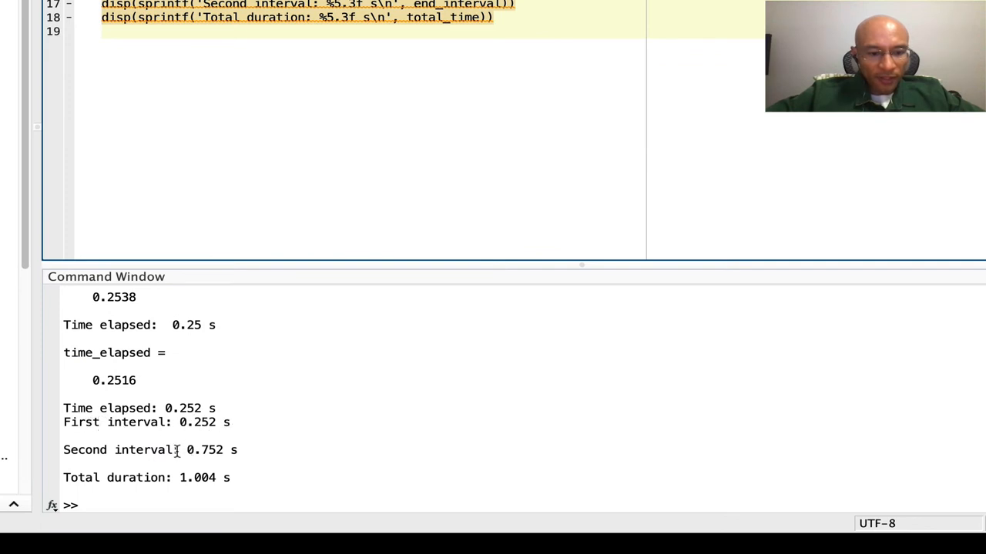
{"action": "mouse_move", "coordinate": [256, 455]}
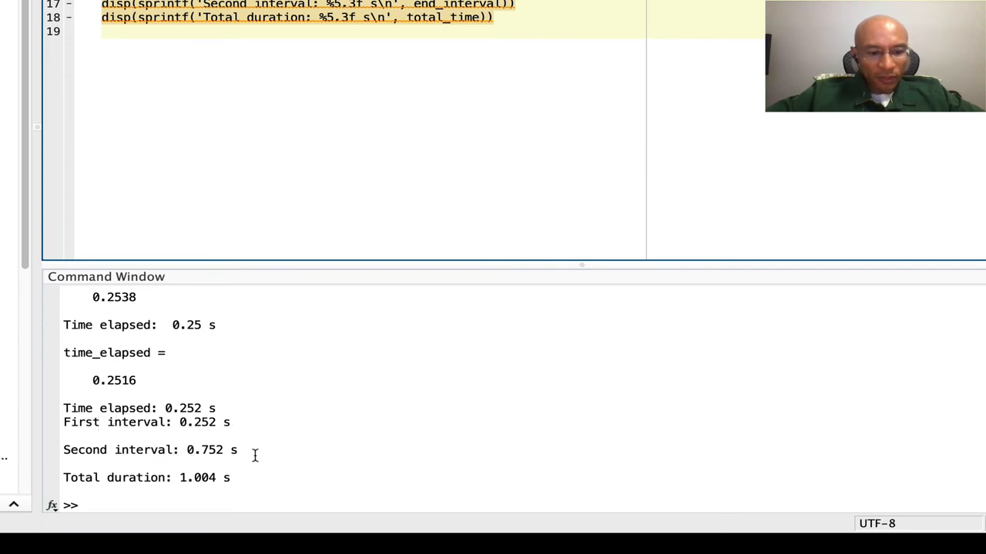
{"action": "mouse_move", "coordinate": [213, 484]}
{"action": "type", "text": "%% Countdown timer"}
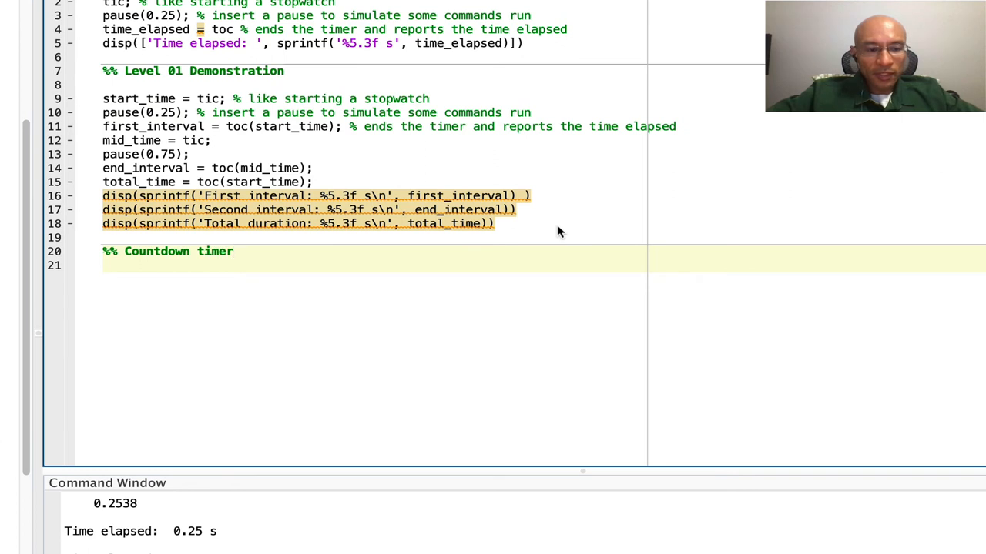
- Define time_limit = 3, times_up = 0 and a while ~times_up loop pausing for dt = rand
{"action": "type", "text": "time_limit ="}
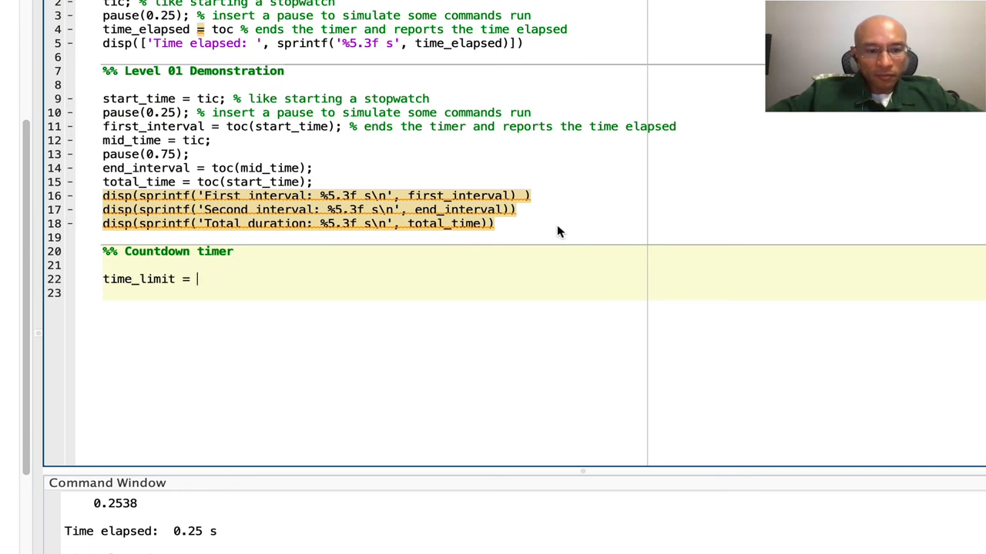
{"action": "type", "text": "3; % [s"}
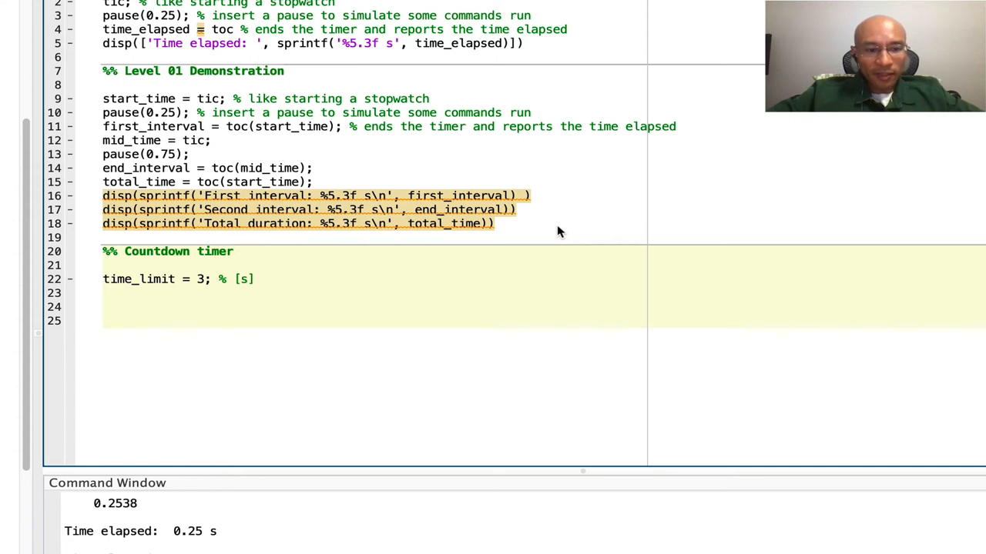
{"action": "type", "text": "times_up = 0;"}
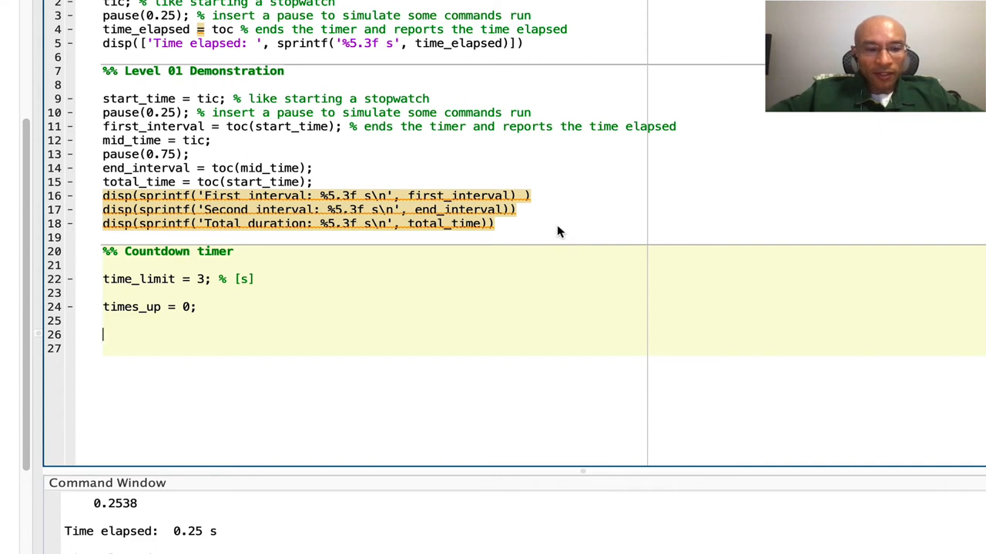
{"action": "type", "text": "while ~times_up"}
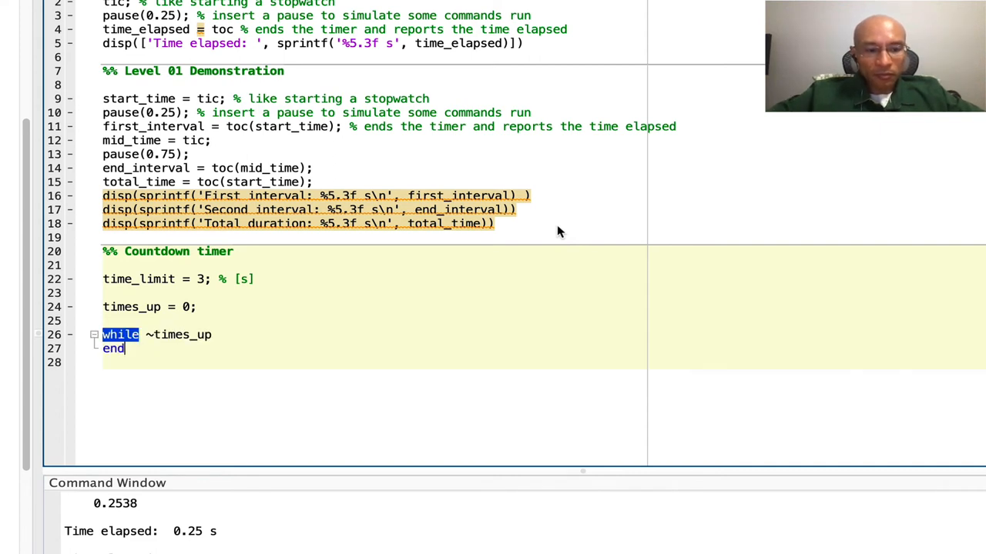
{"action": "type", "text": "pause("}
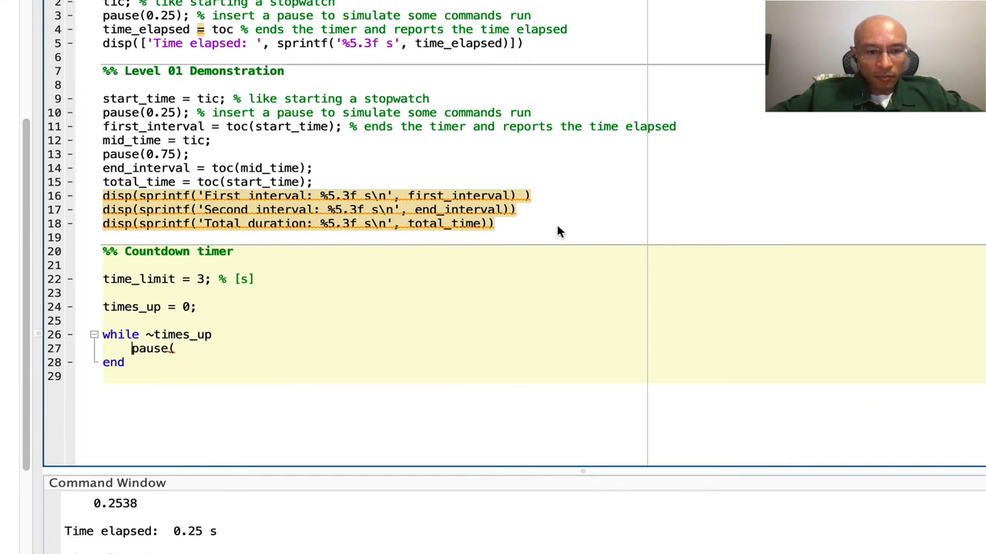
{"action": "type", "text": "dt = rand;"}
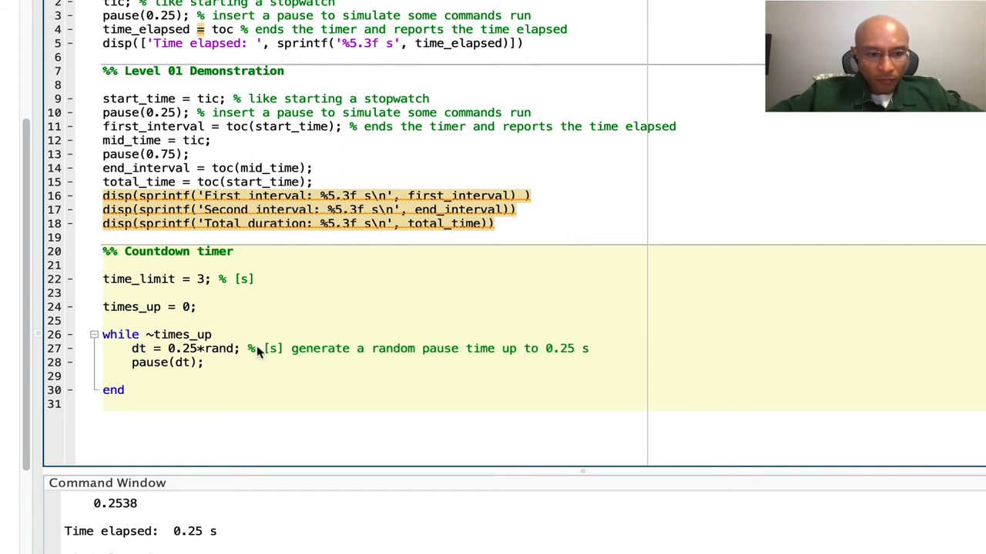
{"action": "mouse_move", "coordinate": [353, 327]}
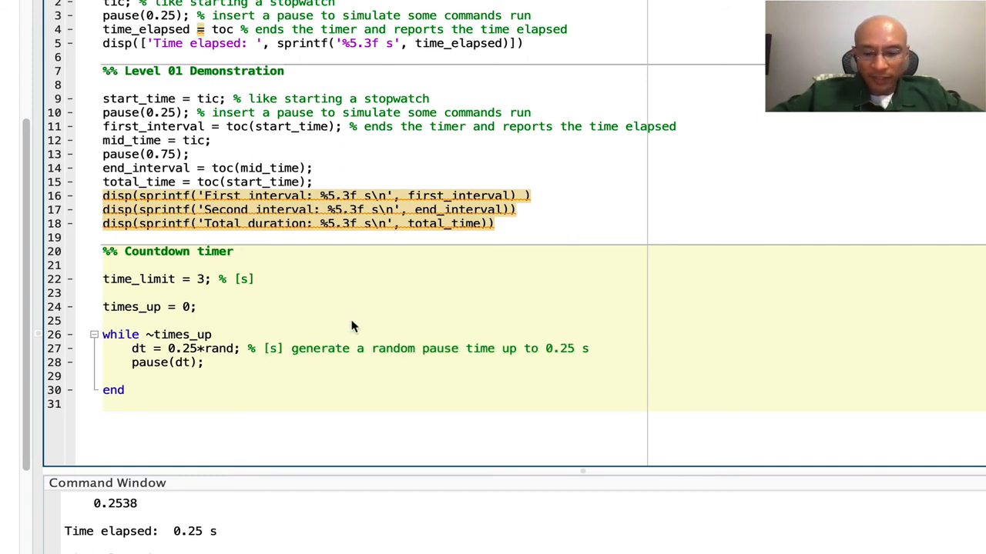
- Record loop_start = tic and set times_up = toc(loop_start) >= time_limit inside the loop, adding a disp call
{"action": "type", "text": "loop_start = tic"}
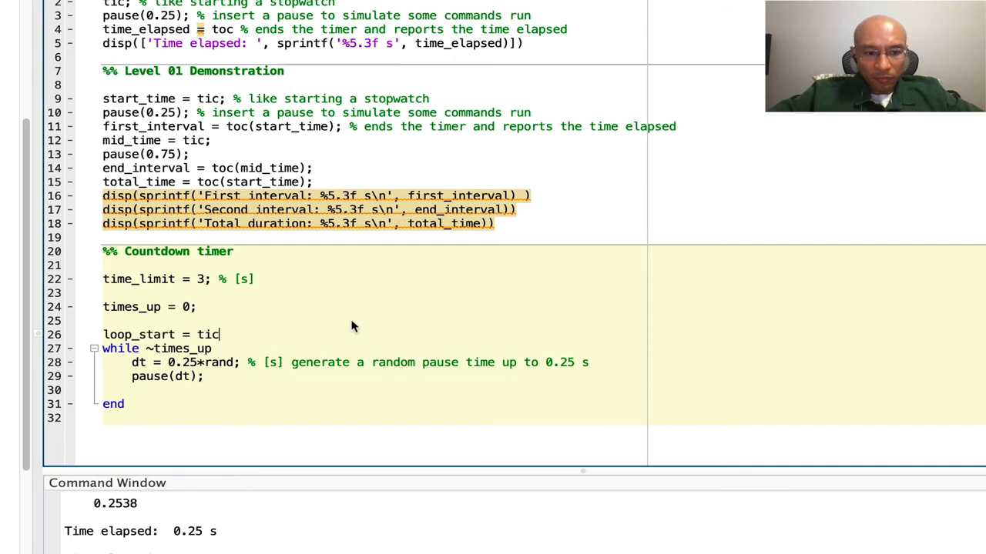
{"action": "type", "text": ";"}
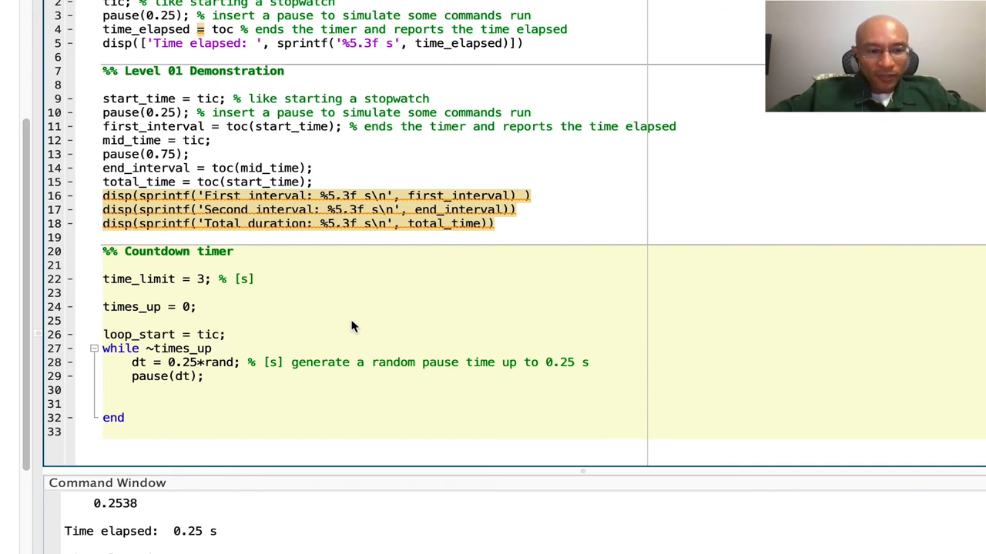
{"action": "type", "text": "times_up ="}
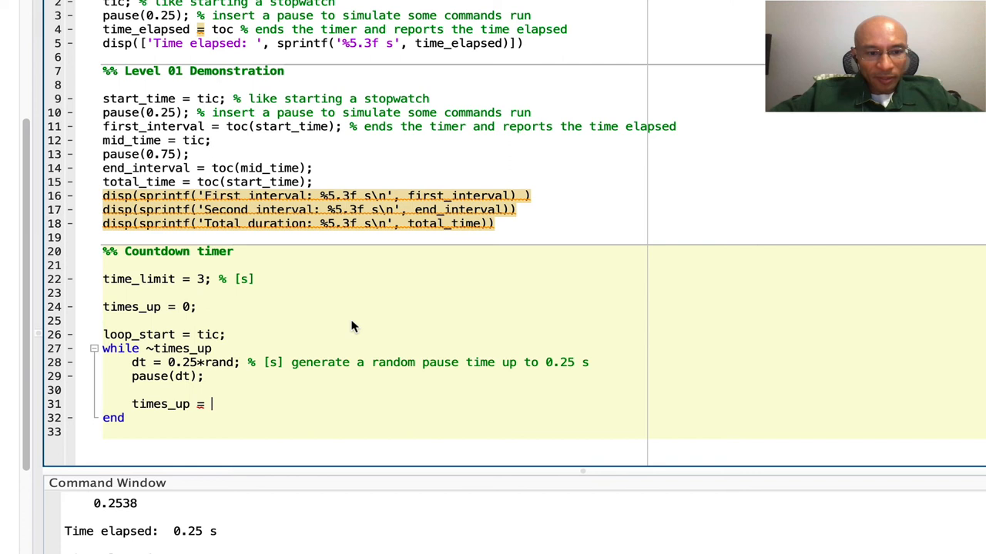
{"action": "type", "text": "toc(loop_start) >="}
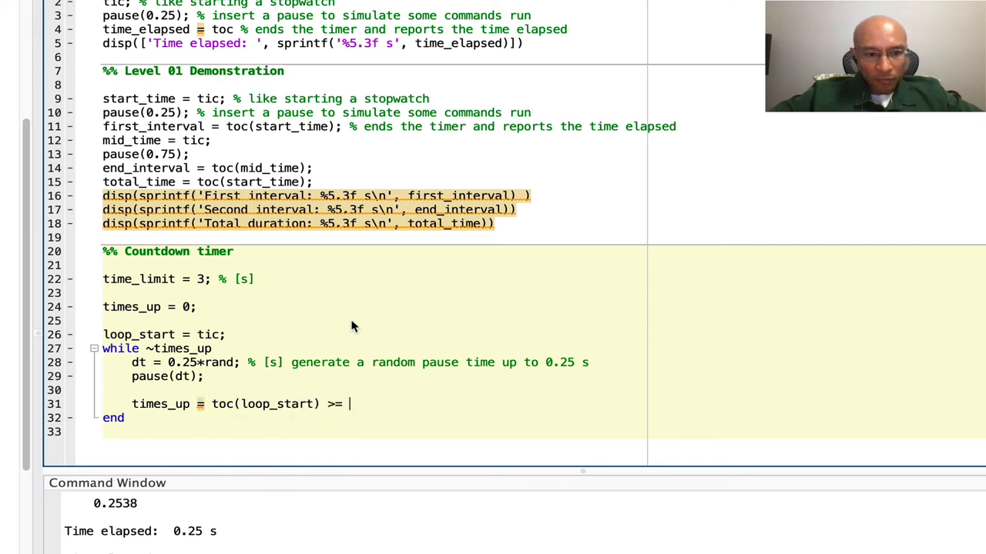
{"action": "type", "text": "time_limit;"}
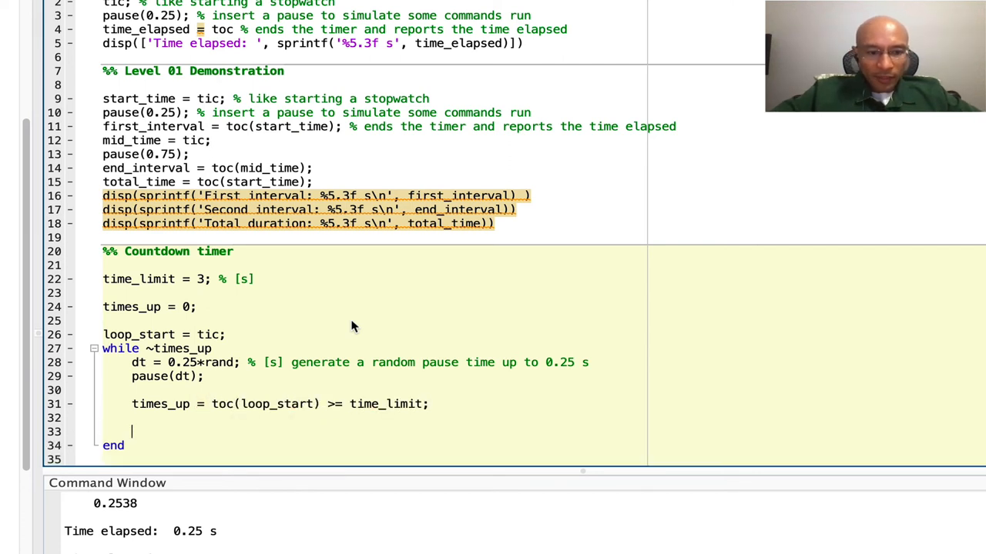
{"action": "type", "text": "disp()"}
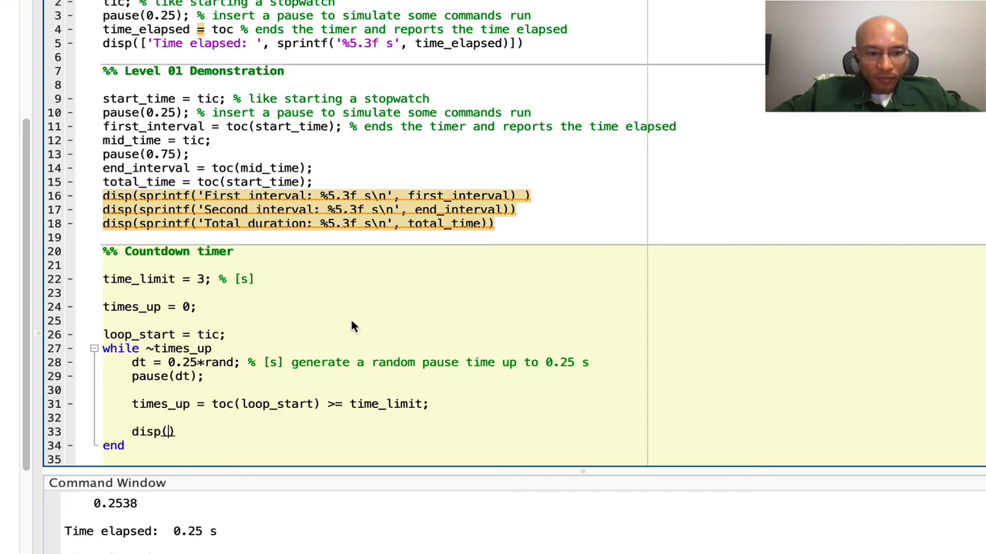
- Print the waited dt, compute time_remaining, add an if ~times_up status message, and run the section, which errors on status_msg
{"action": "type", "text": "['Waited ', num2str(dt, '%5.3f' s])"}
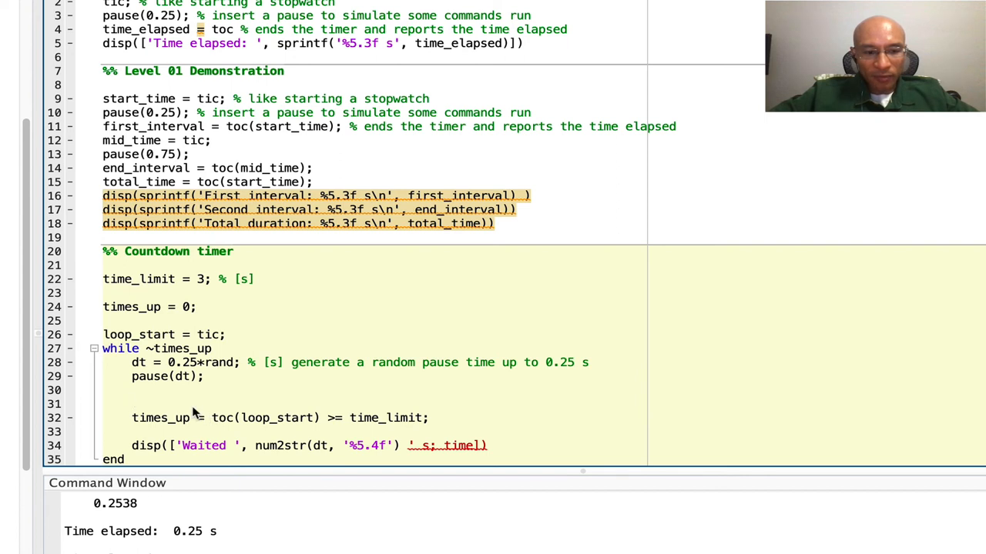
{"action": "type", "text": "time_remaining = time_limit - time_elapsed;"}
{"action": "type", "text": "time_elapsed = toc(loop_start); % measure time since loop star"}
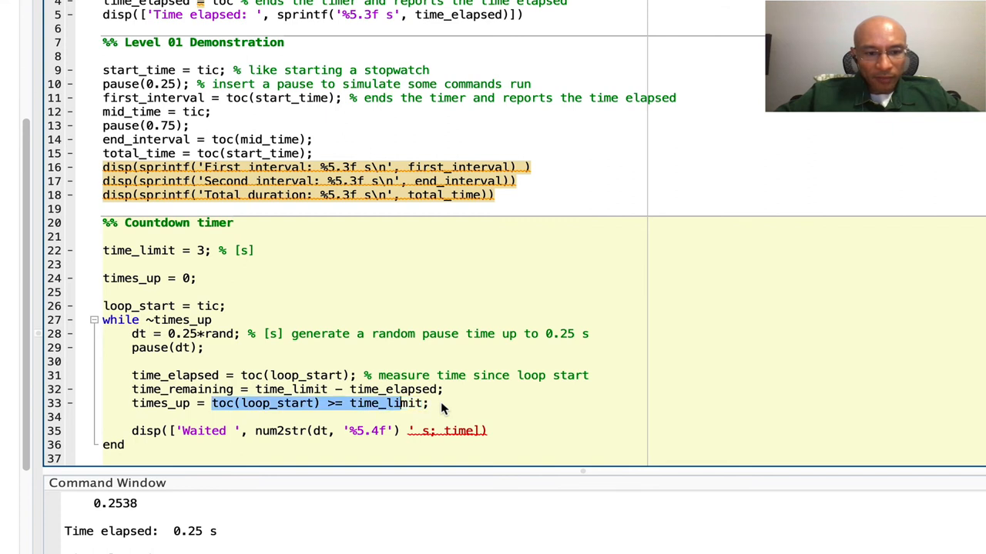
{"action": "type", "text": "times_up = time_remaining >= 0;"}
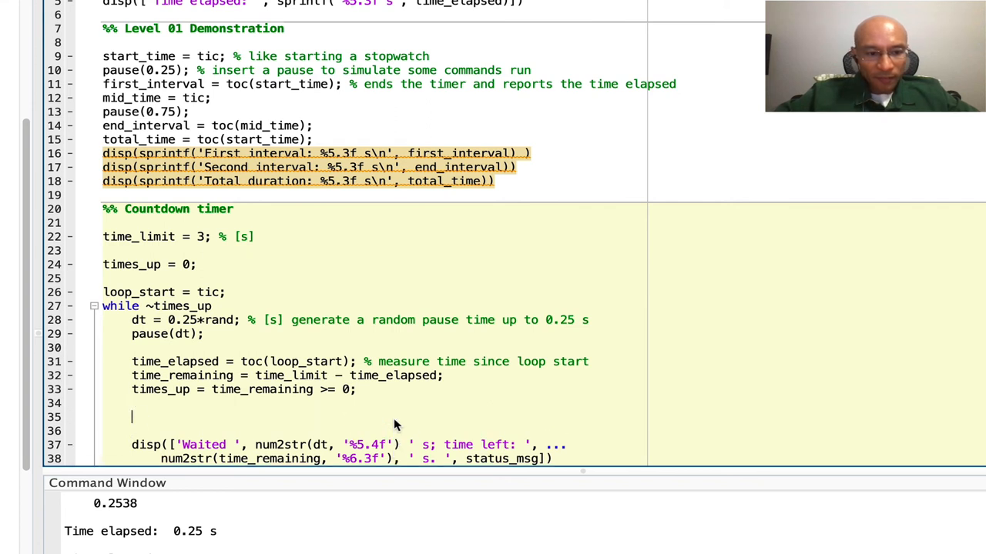
{"action": "type", "text": "if ~times_up"}
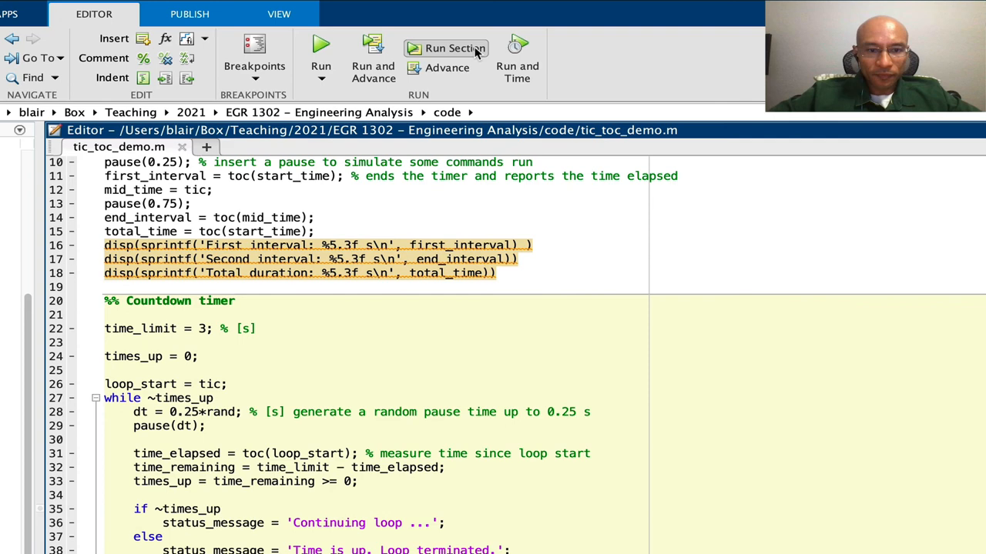
{"action": "left_click", "coordinate": [456, 48]}
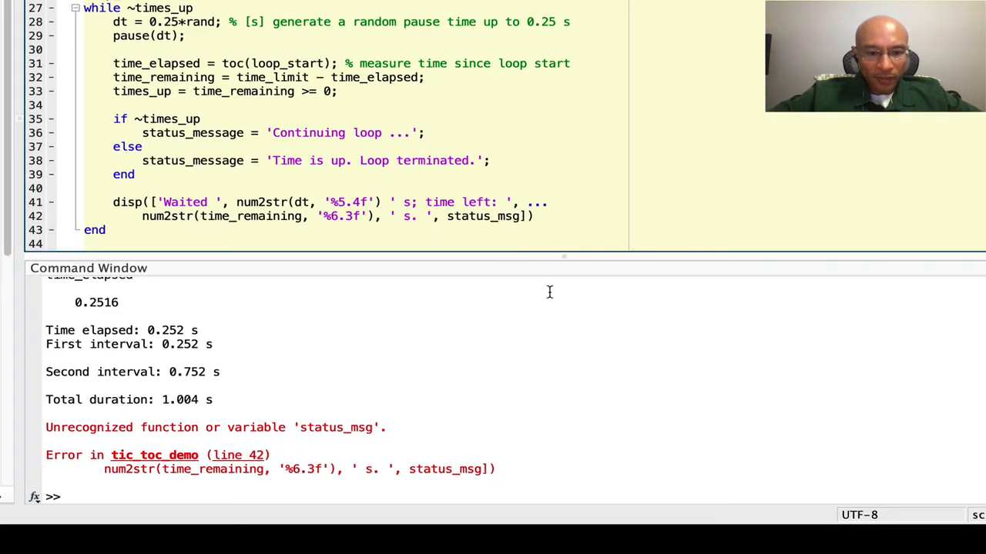